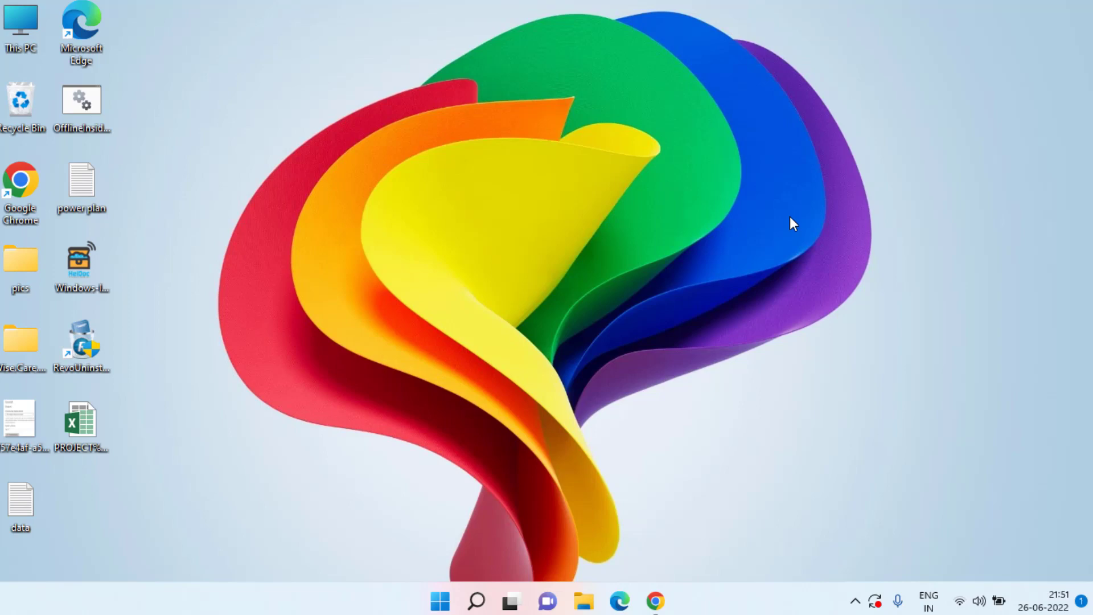
mouse_move(349, 501)
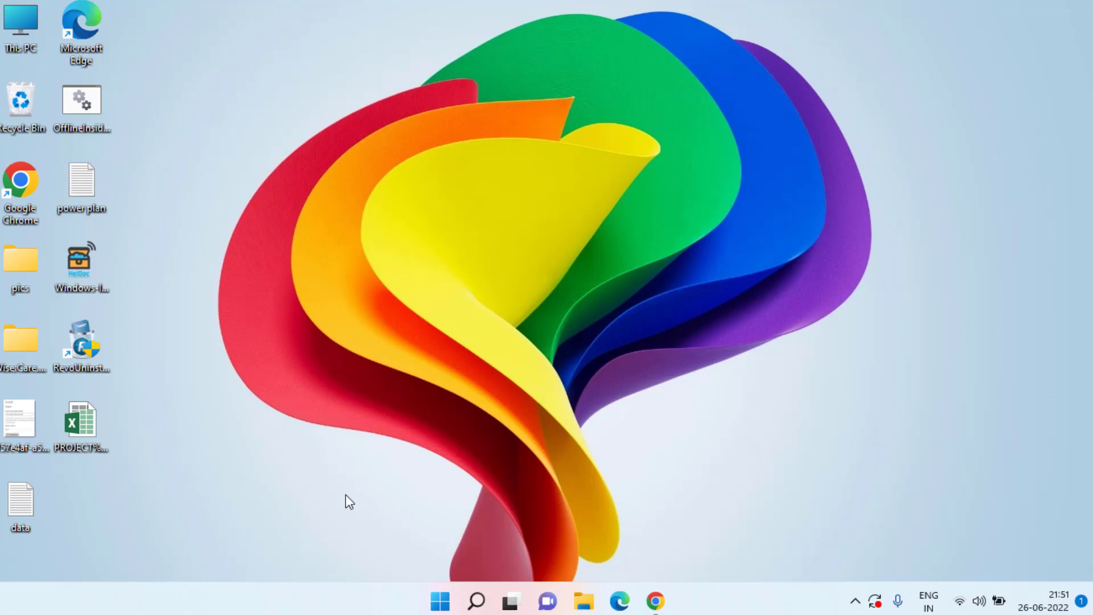
Step: Open Device Manager, expand Network adapters, and show the Intel Dual Band Wireless-AC 7265's context menu
right_click(439, 600)
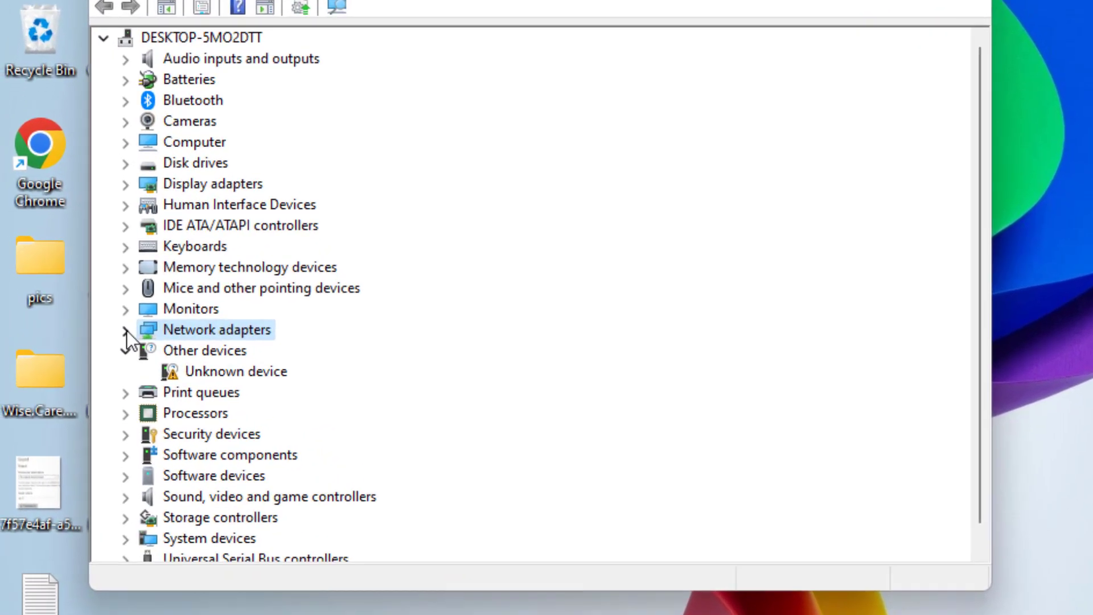
click(125, 329)
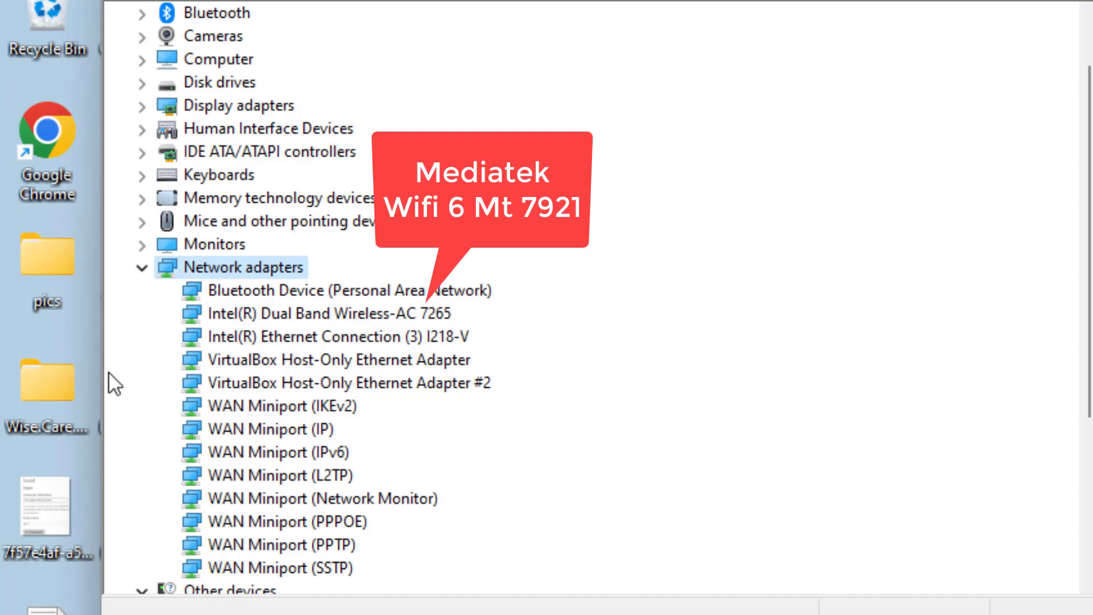
right_click(328, 313)
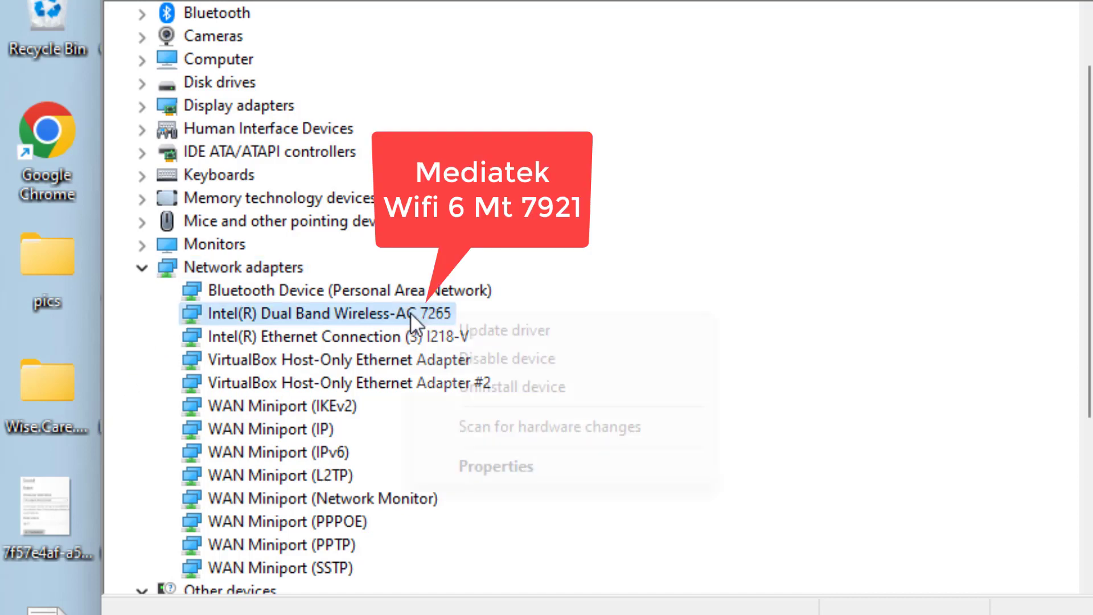
Step: Review the Intel wireless adapter's Power Management settings and its driver details (Intel, version 19.51.38.2)
click(495, 466)
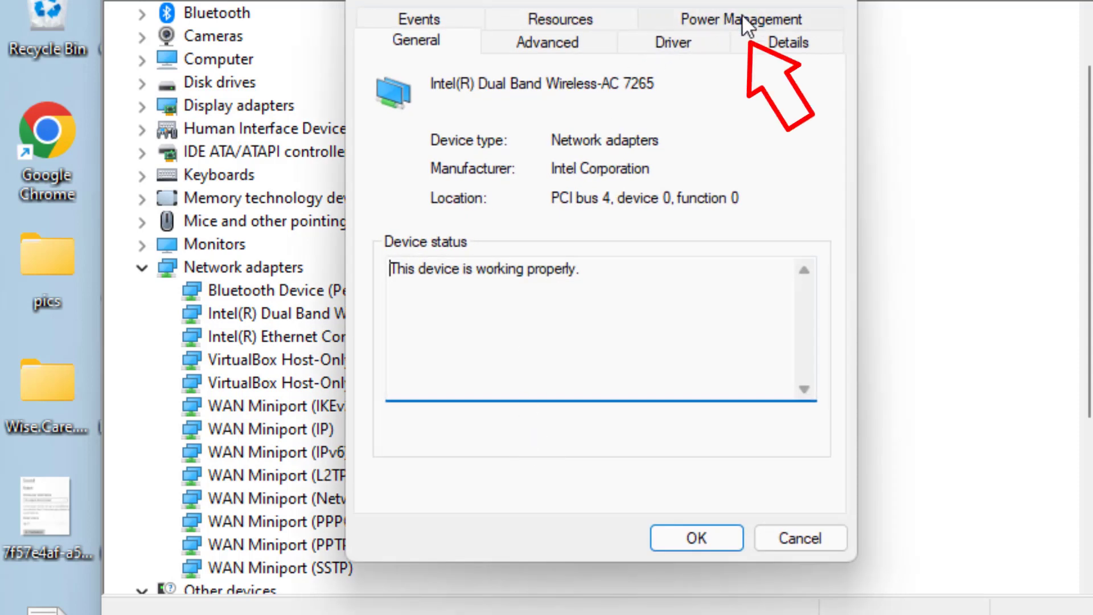
click(740, 19)
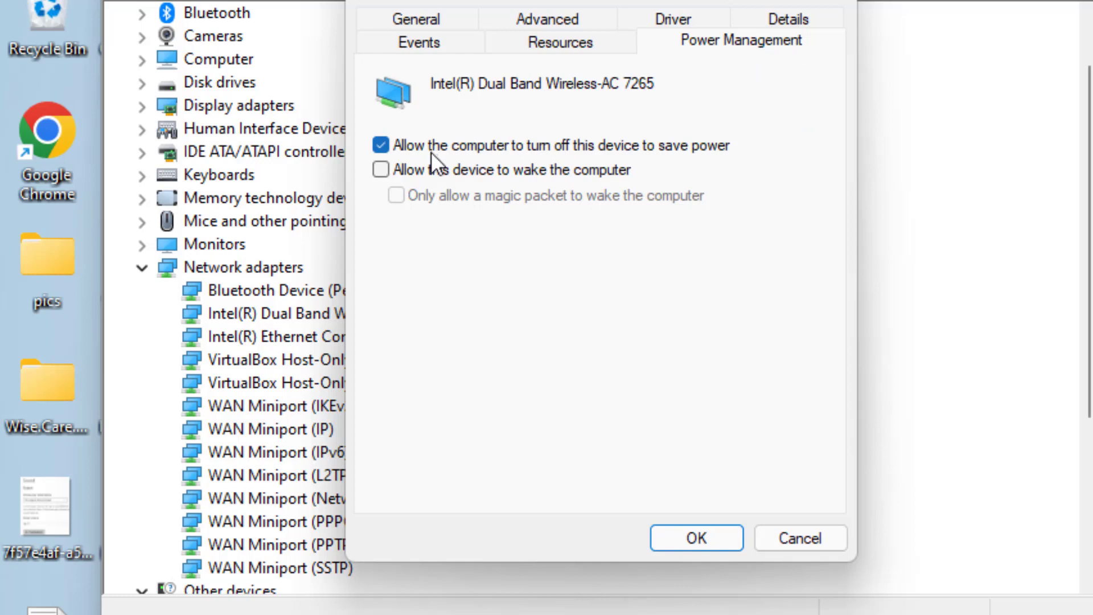
mouse_move(659, 153)
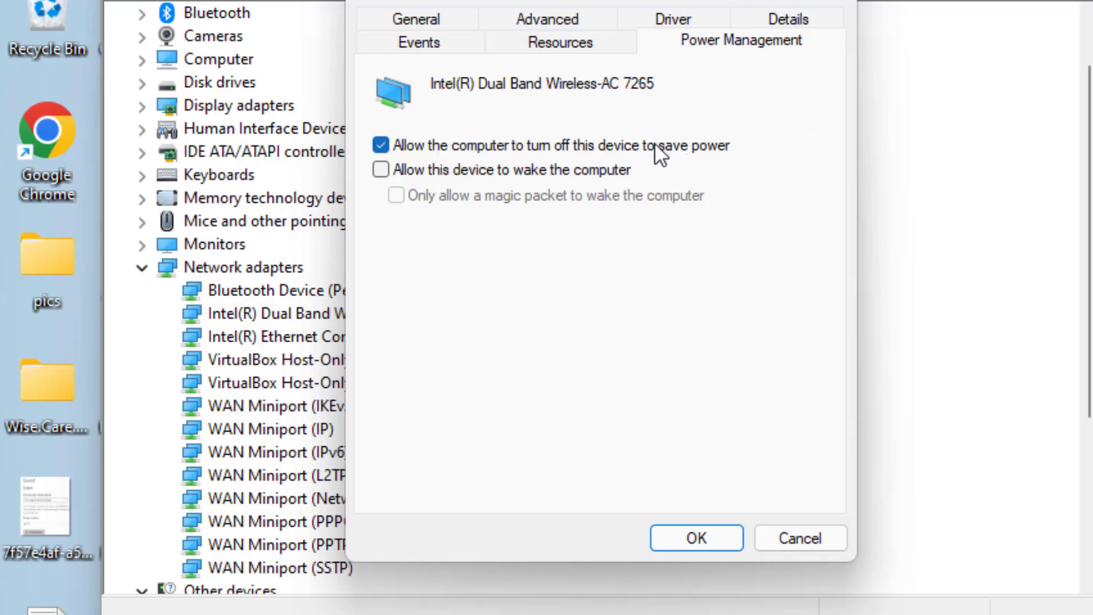
mouse_move(492, 147)
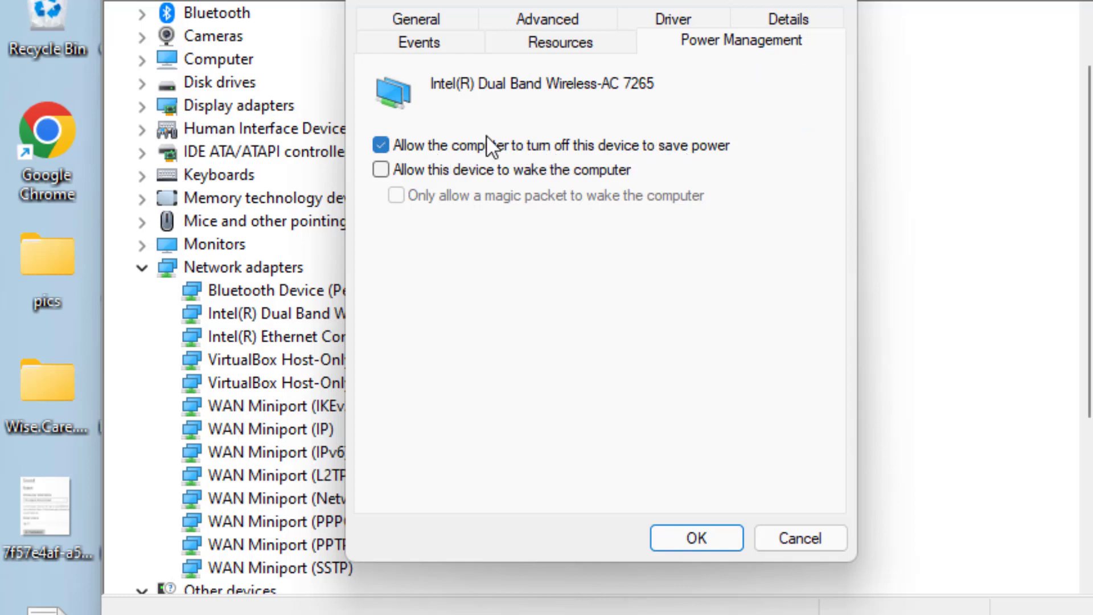
click(381, 145)
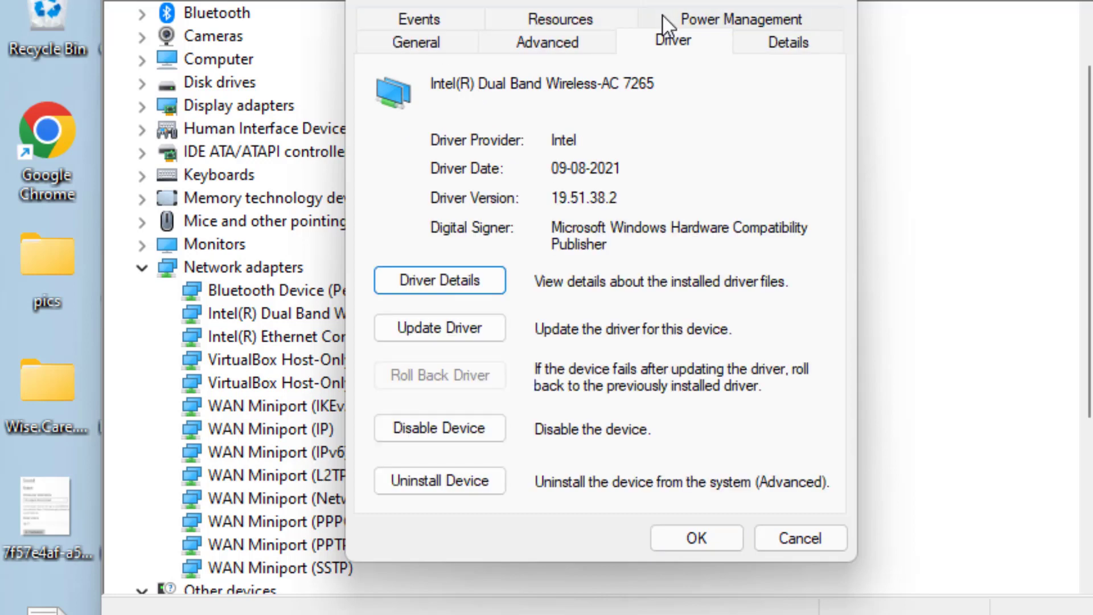
mouse_move(440, 328)
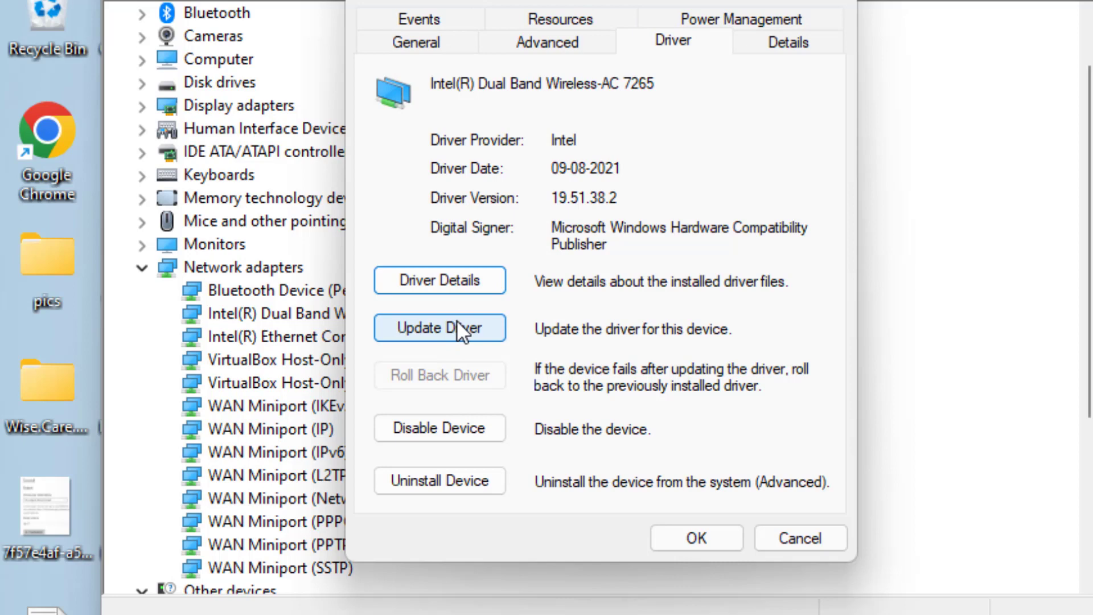
Step: Pick the Intel driver from the compatible driver list, then close the properties and Device Manager
click(439, 328)
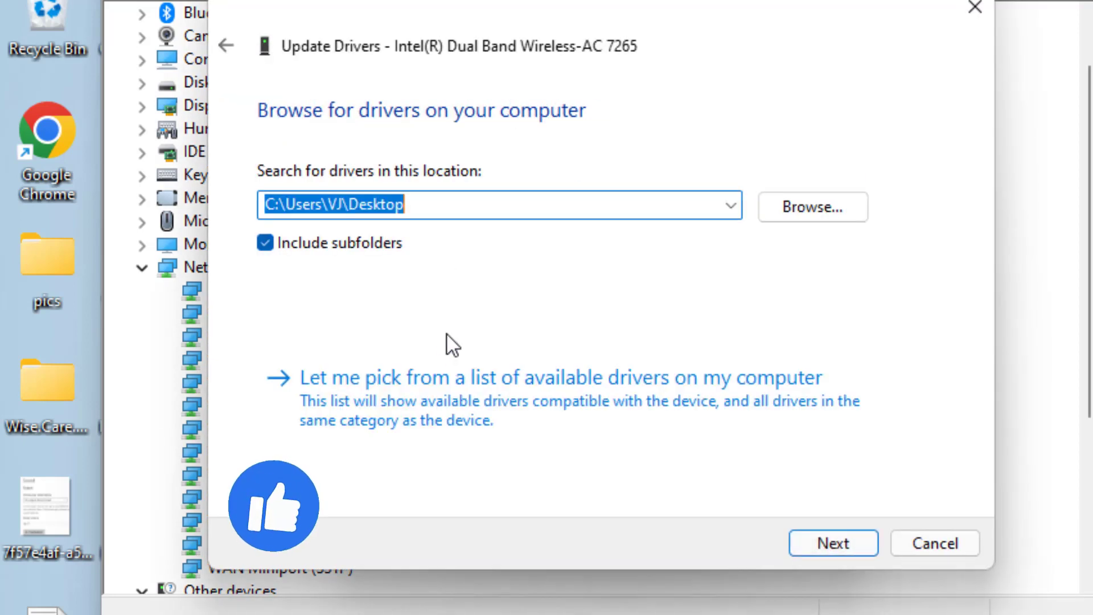
mouse_move(624, 411)
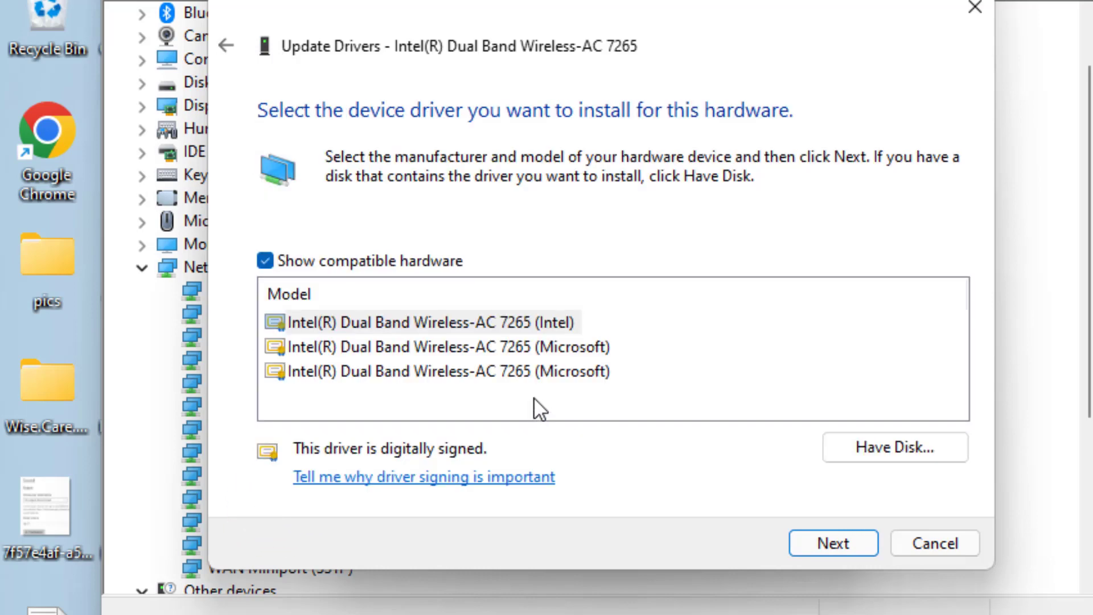
mouse_move(492, 368)
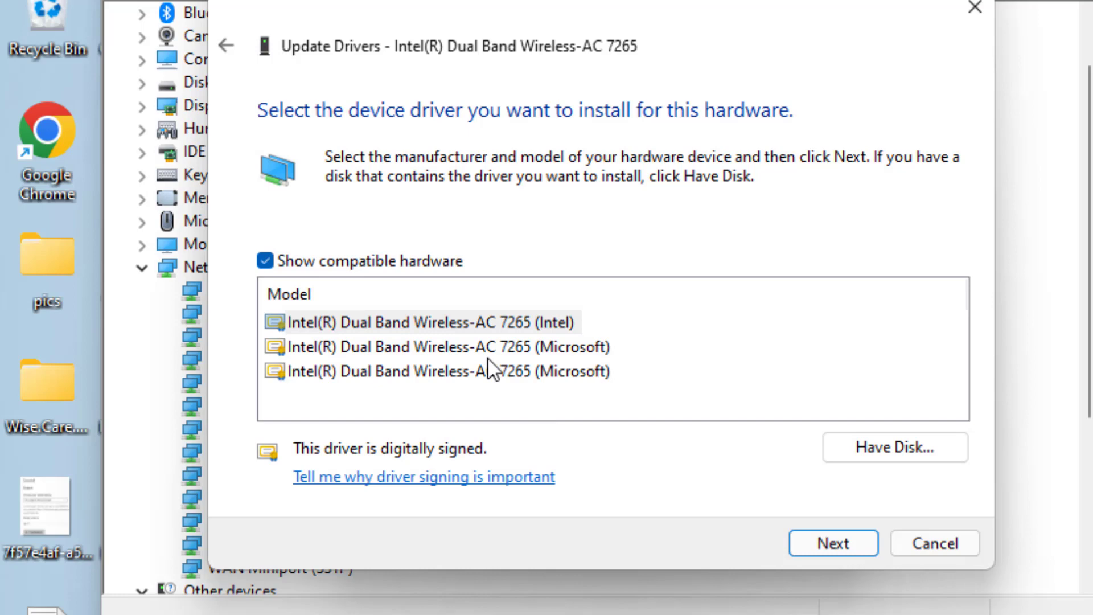
mouse_move(457, 333)
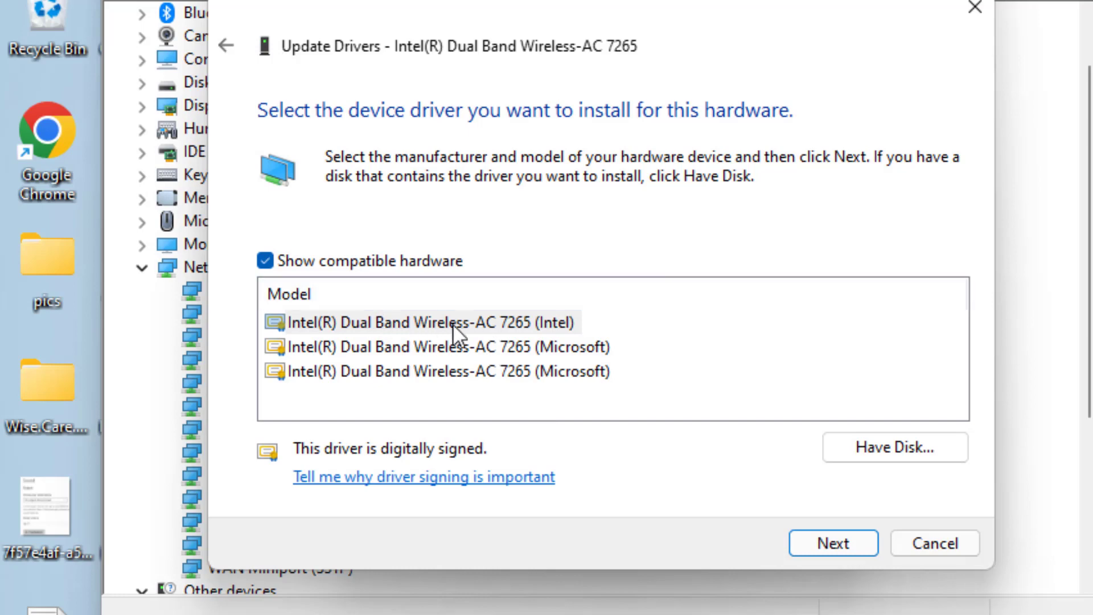
click(425, 323)
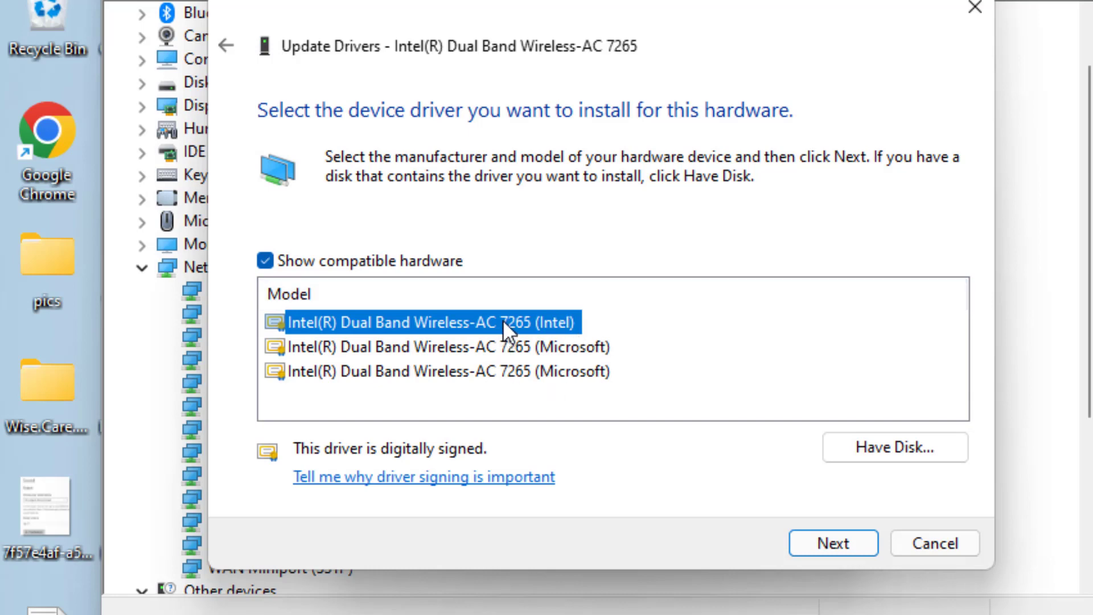
mouse_move(671, 285)
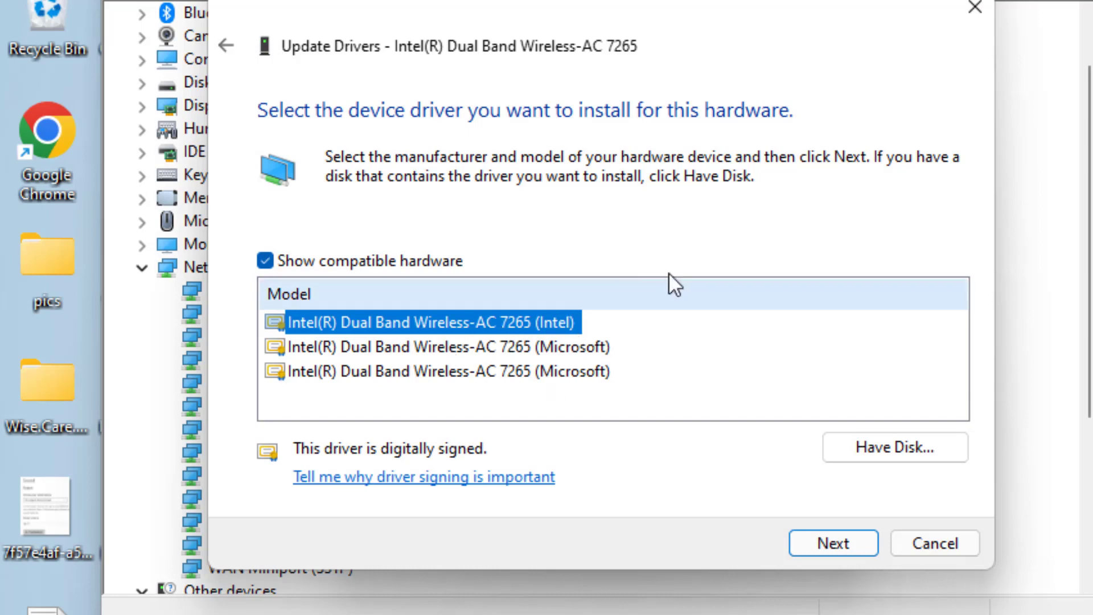
mouse_move(851, 545)
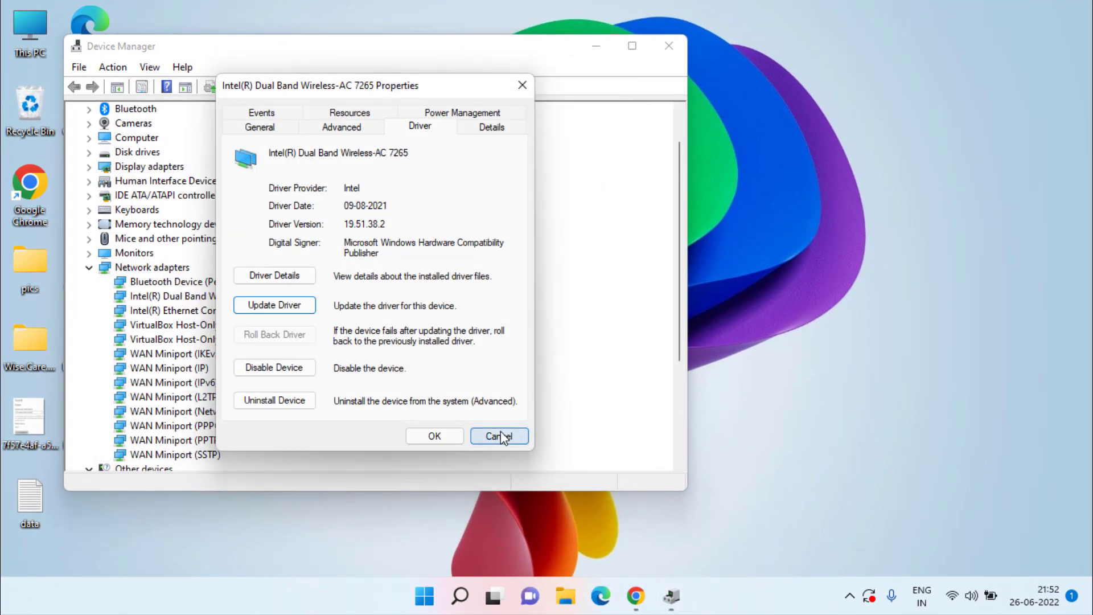
click(497, 435)
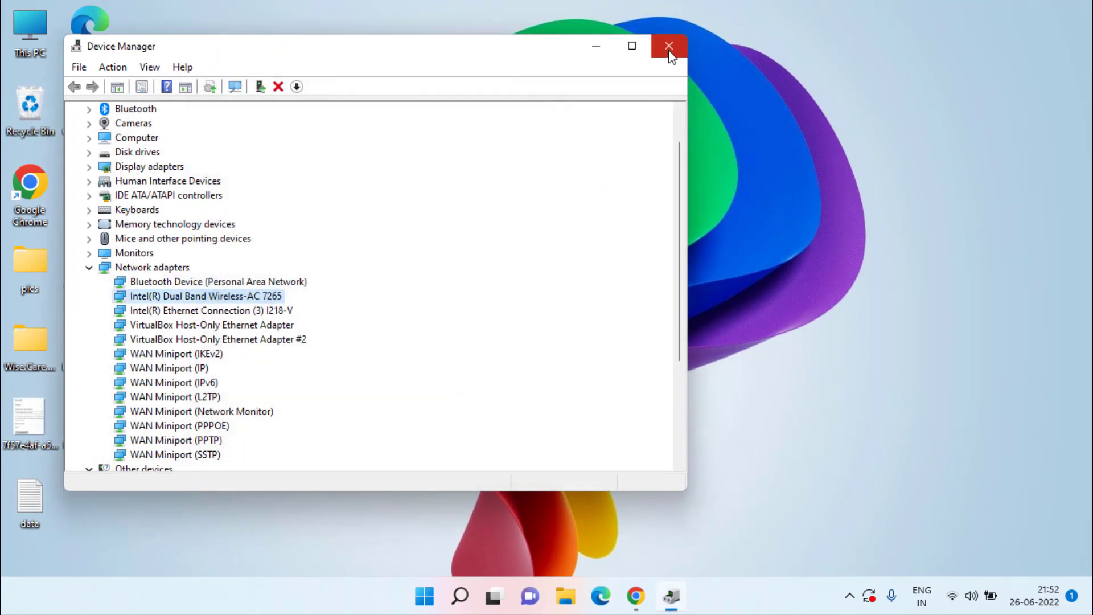
click(669, 46)
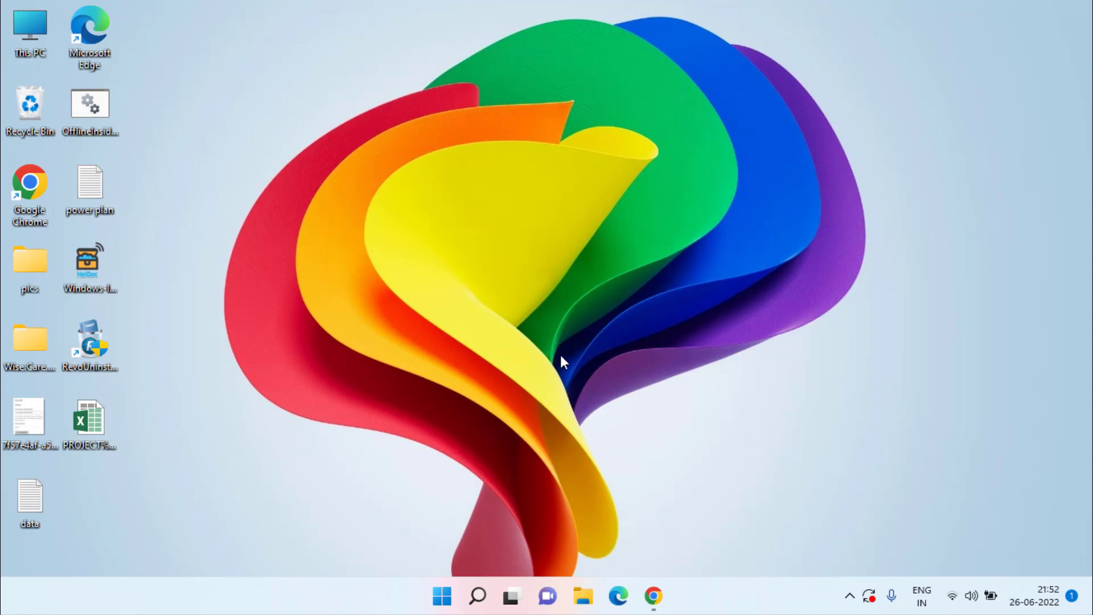
Step: Launch the Run app and open Services with services.msc
click(441, 596)
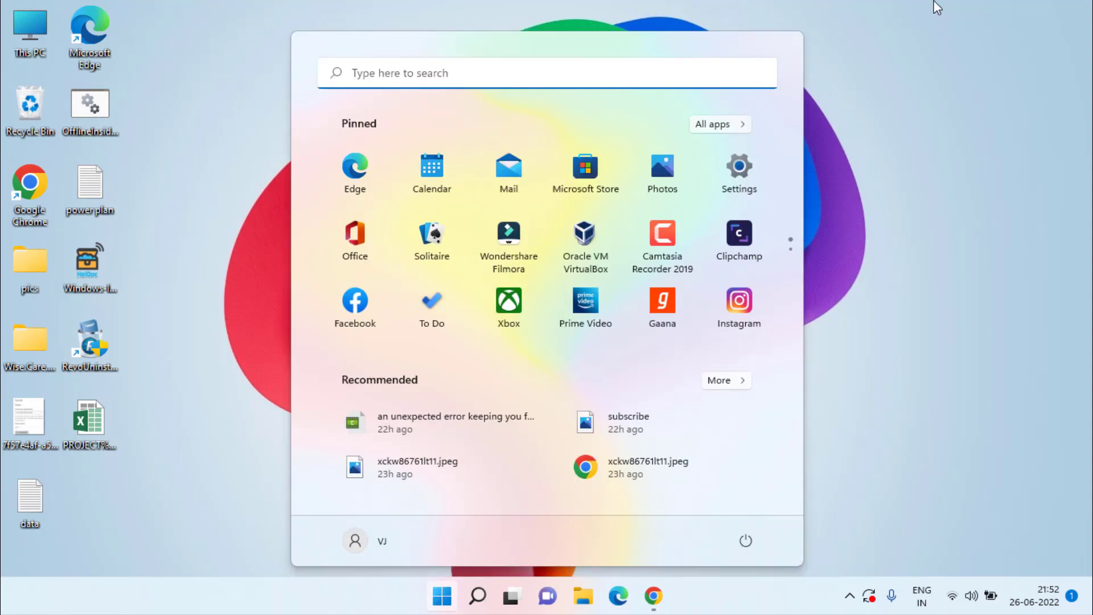
text(run)
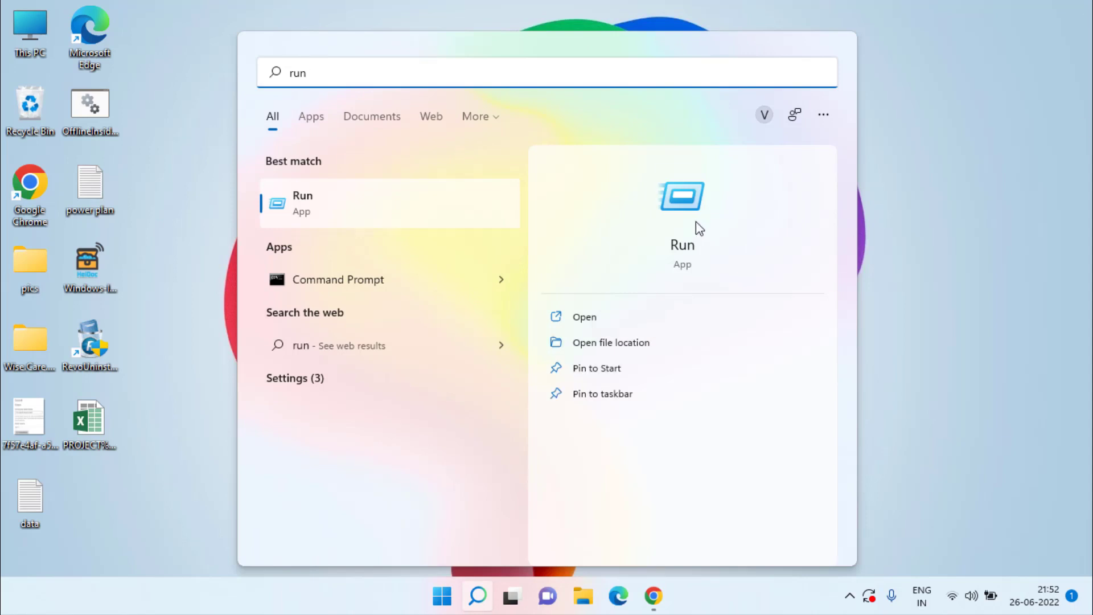
click(585, 317)
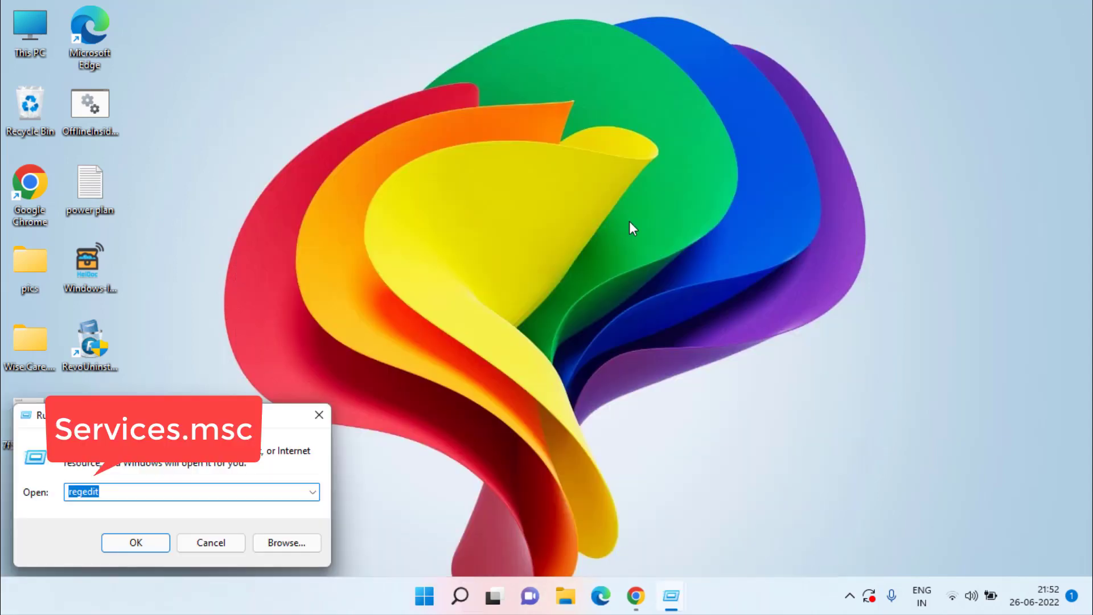
text(services.msc)
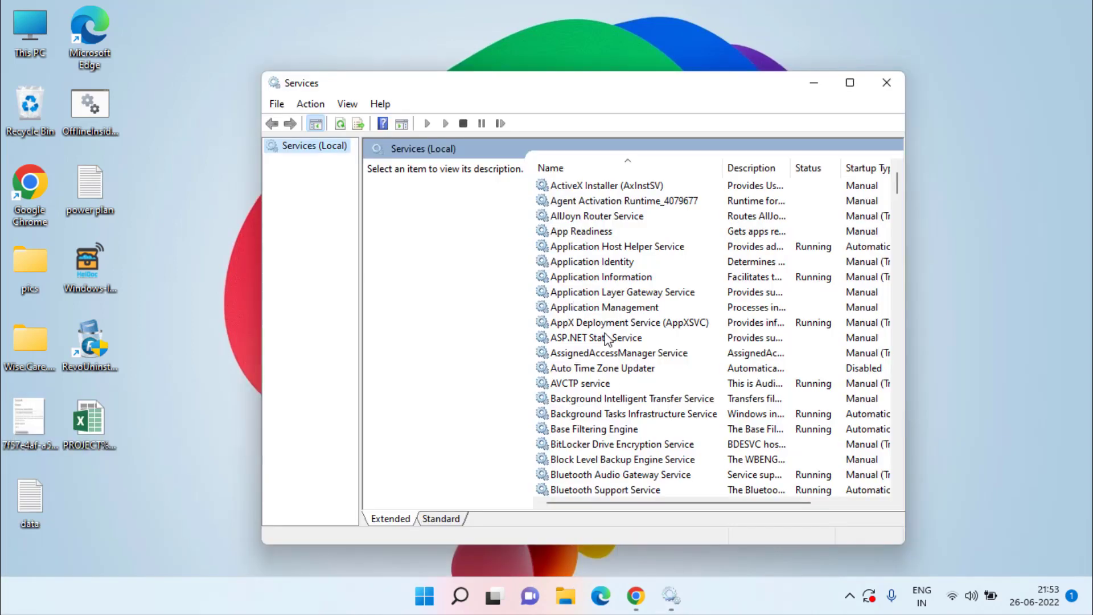
click(596, 338)
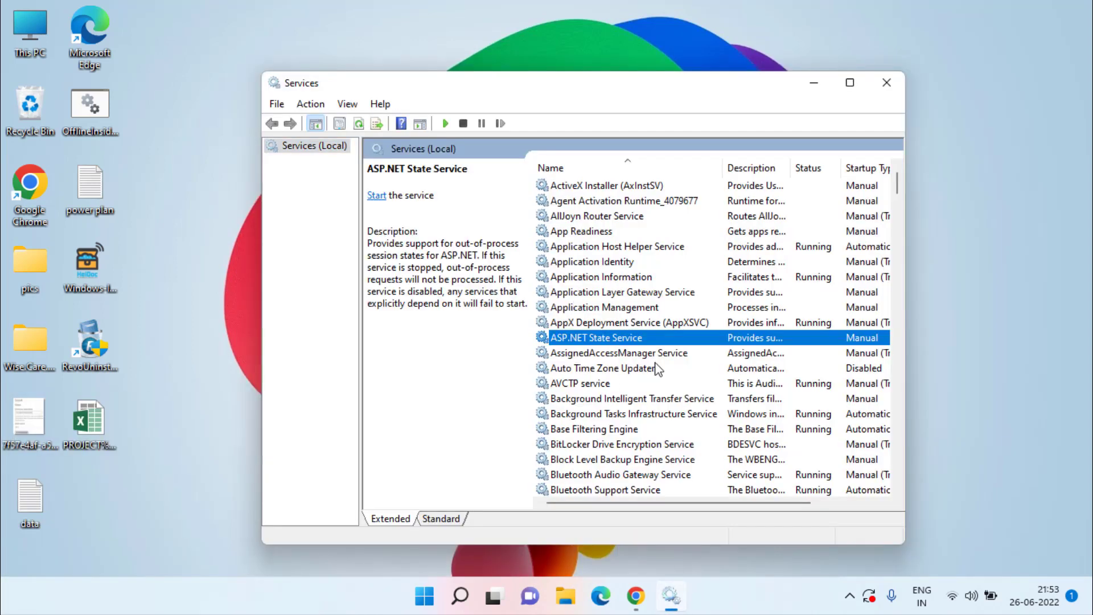
Step: Scroll the services list and open the WLAN AutoConfig service properties
scroll(down, 3)
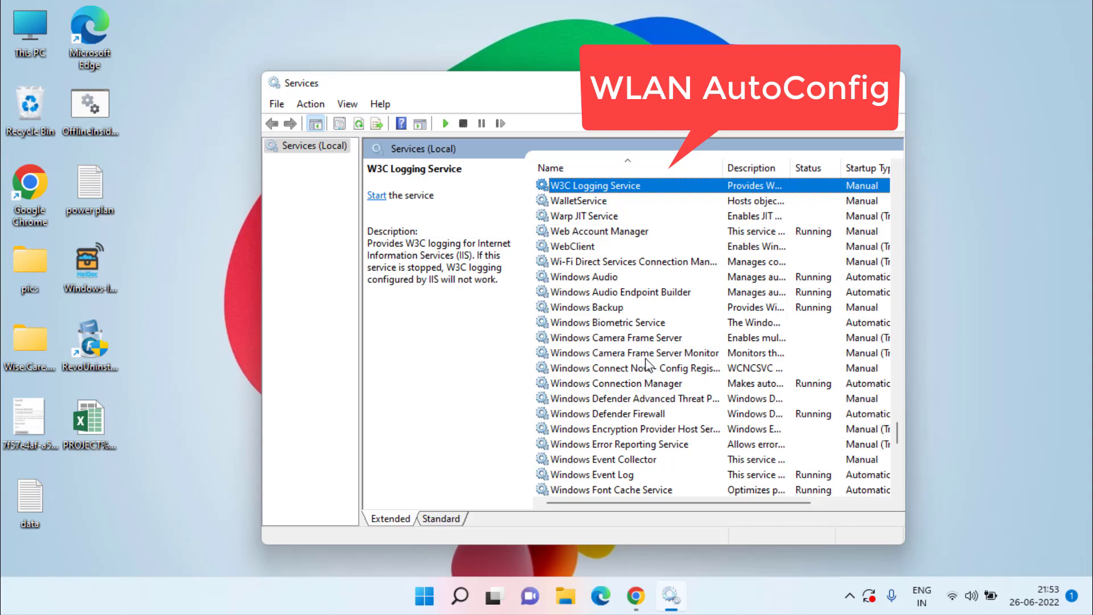
scroll(down, 3)
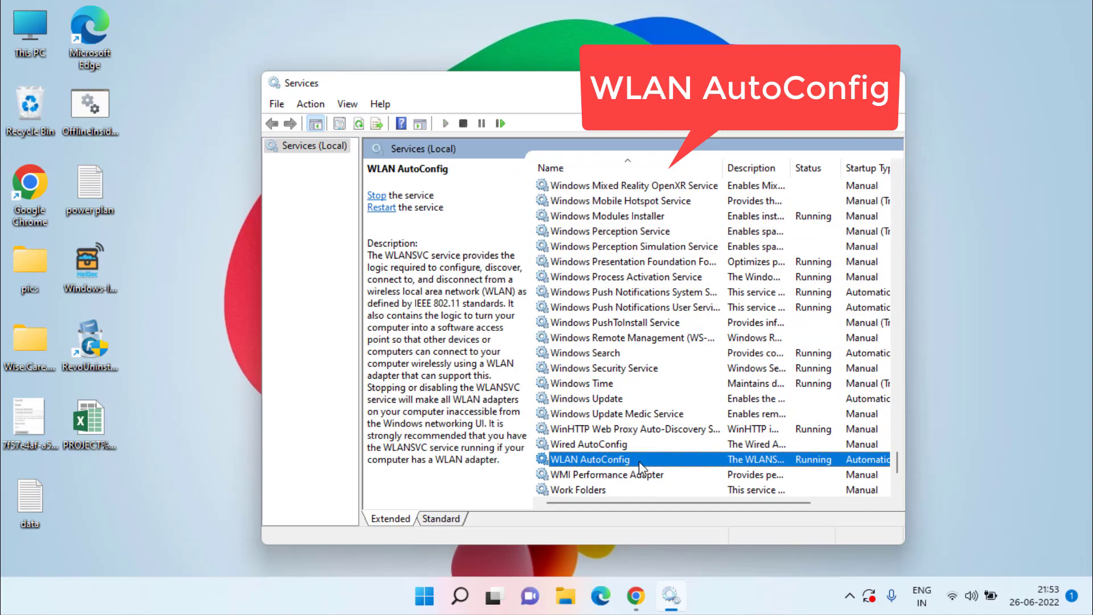
double_click(590, 459)
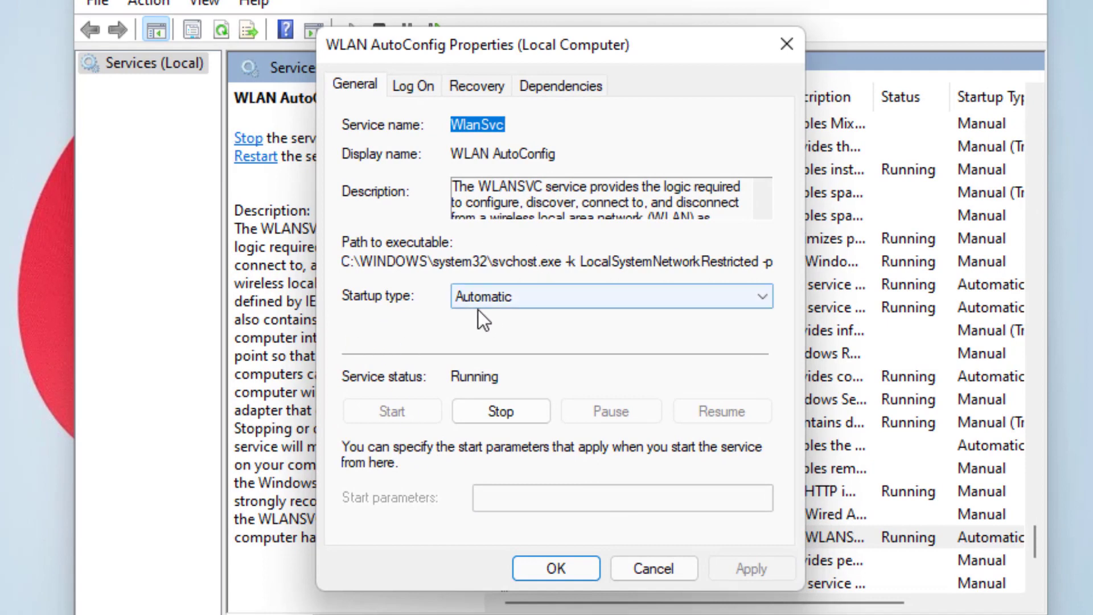
mouse_move(397, 379)
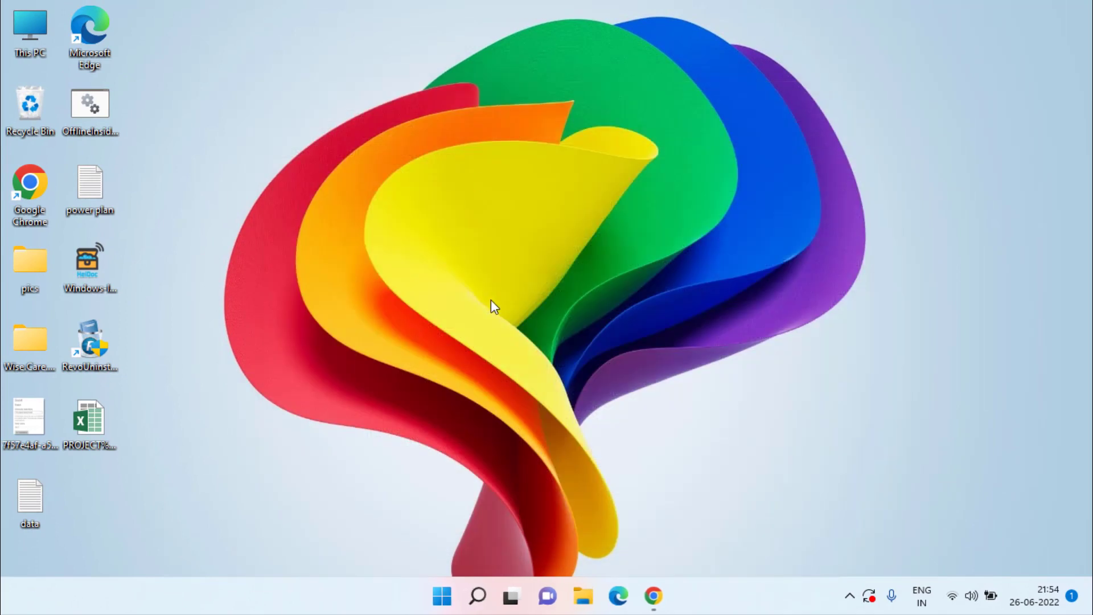
mouse_move(491, 513)
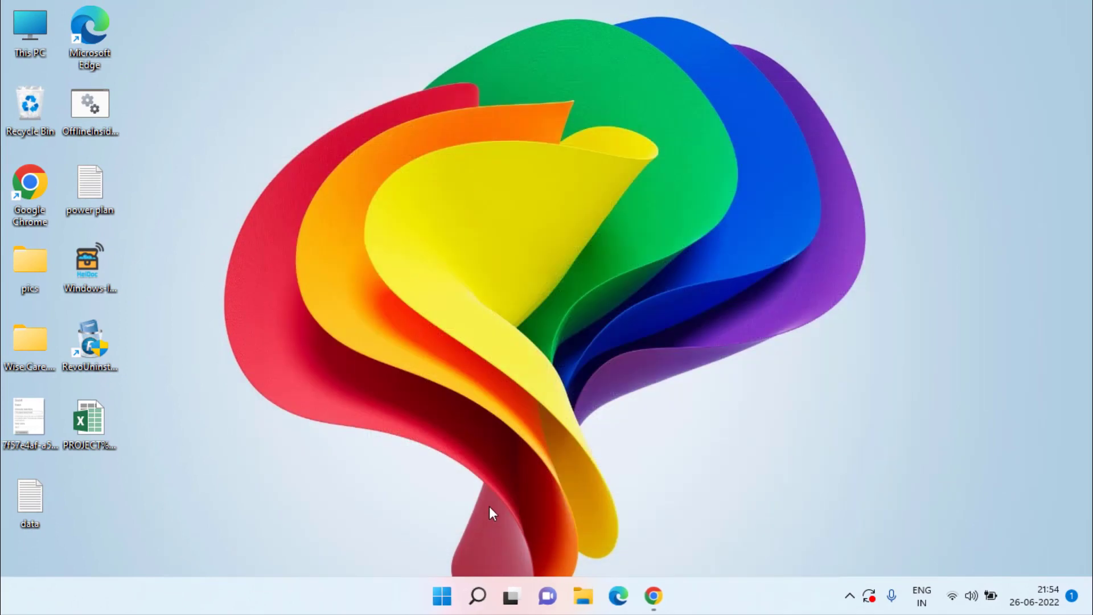
Step: Launch Command Prompt as administrator from a cmd search
click(441, 596)
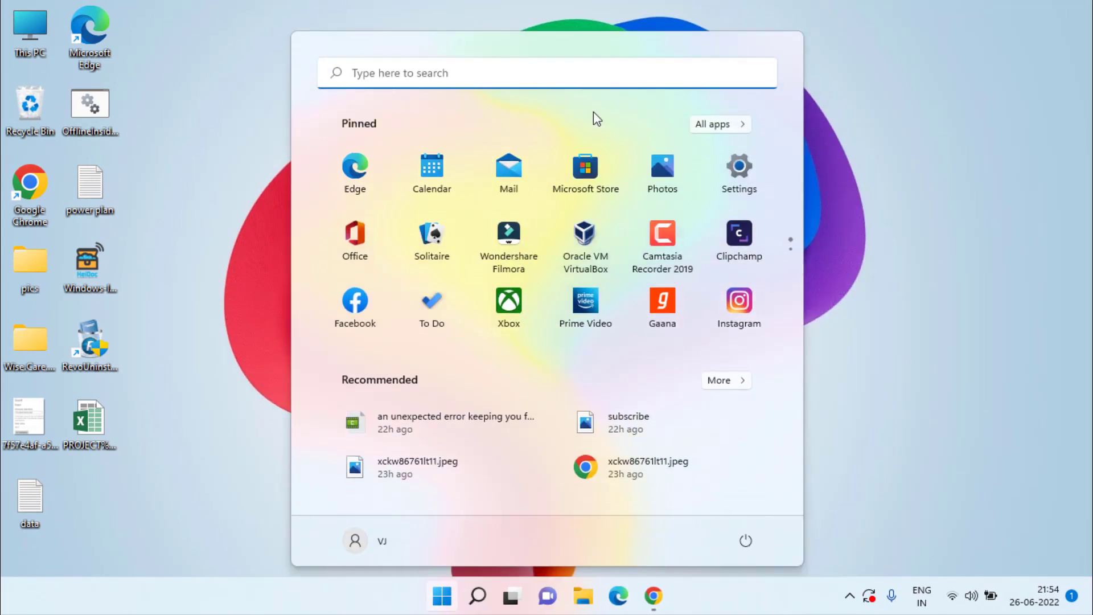
text(cmd)
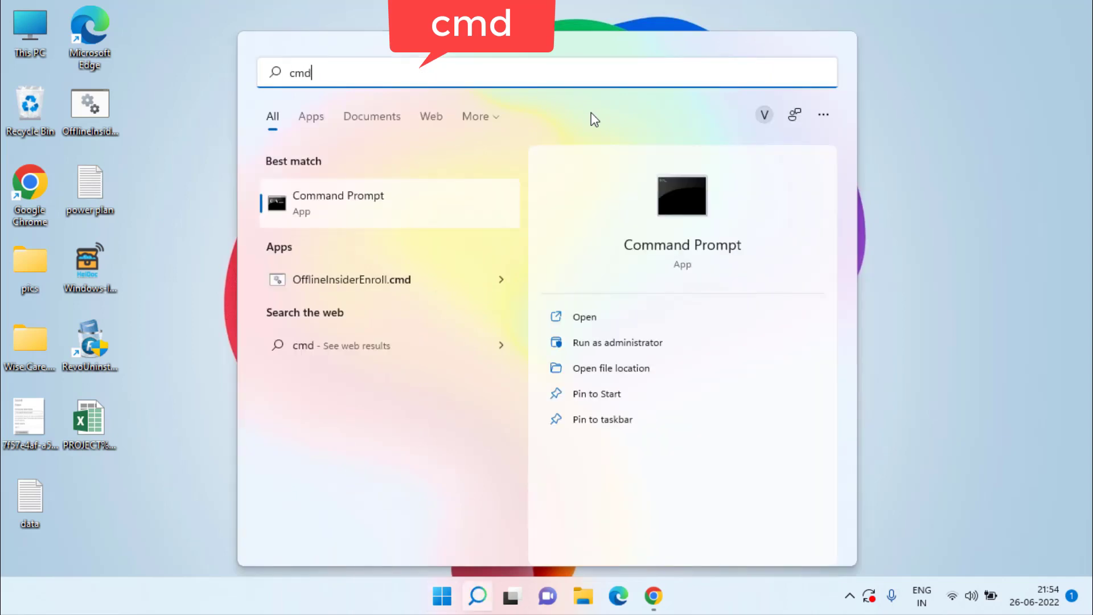
mouse_move(630, 347)
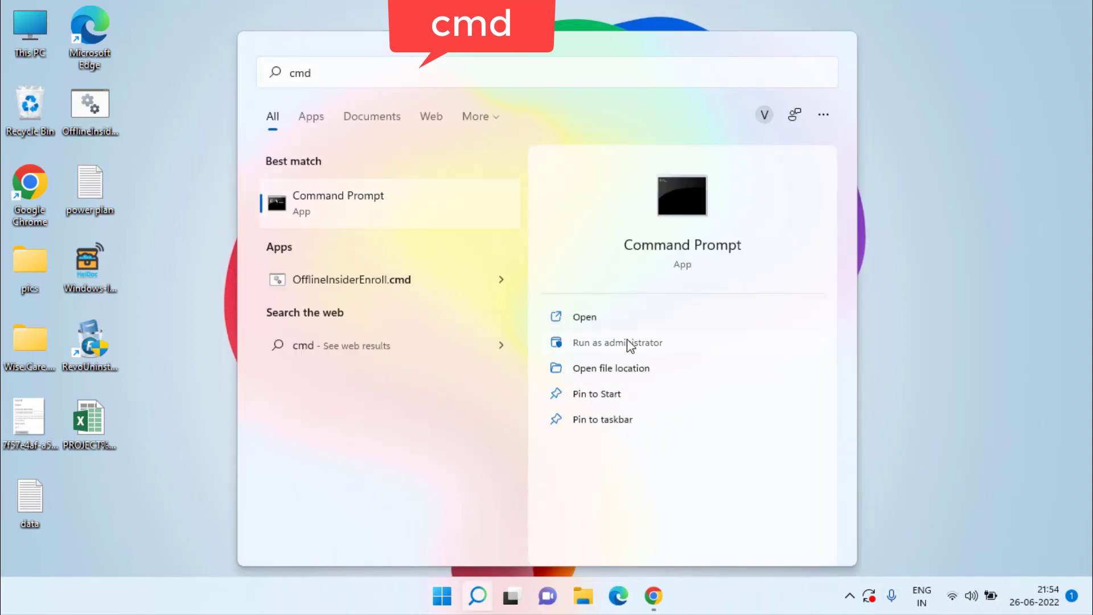
click(616, 343)
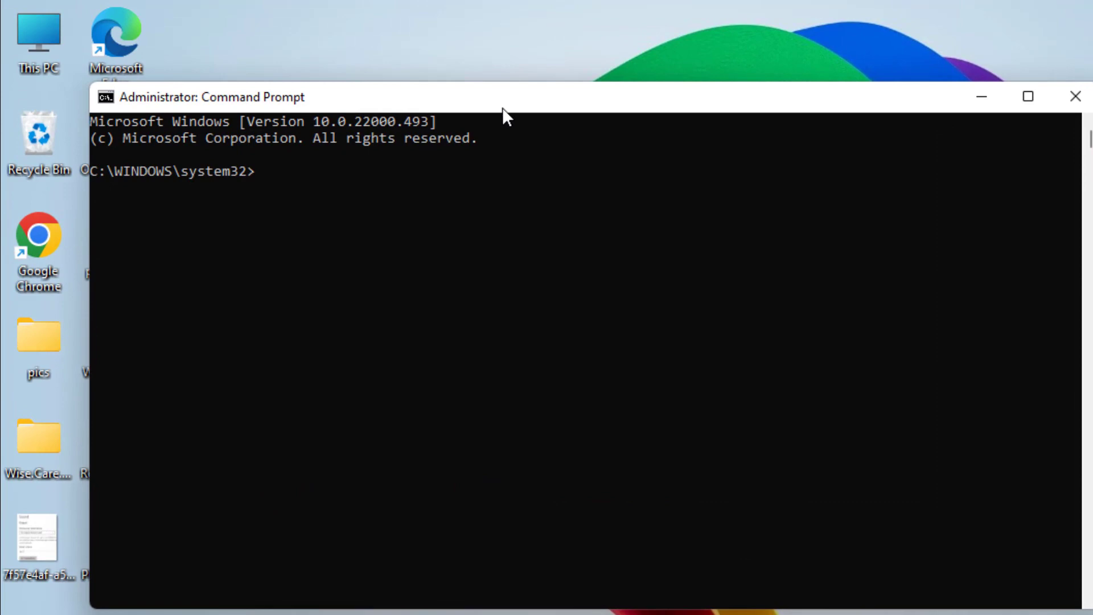
Step: Run netsh int ip reset and netsh winsock reset
text(netsh)
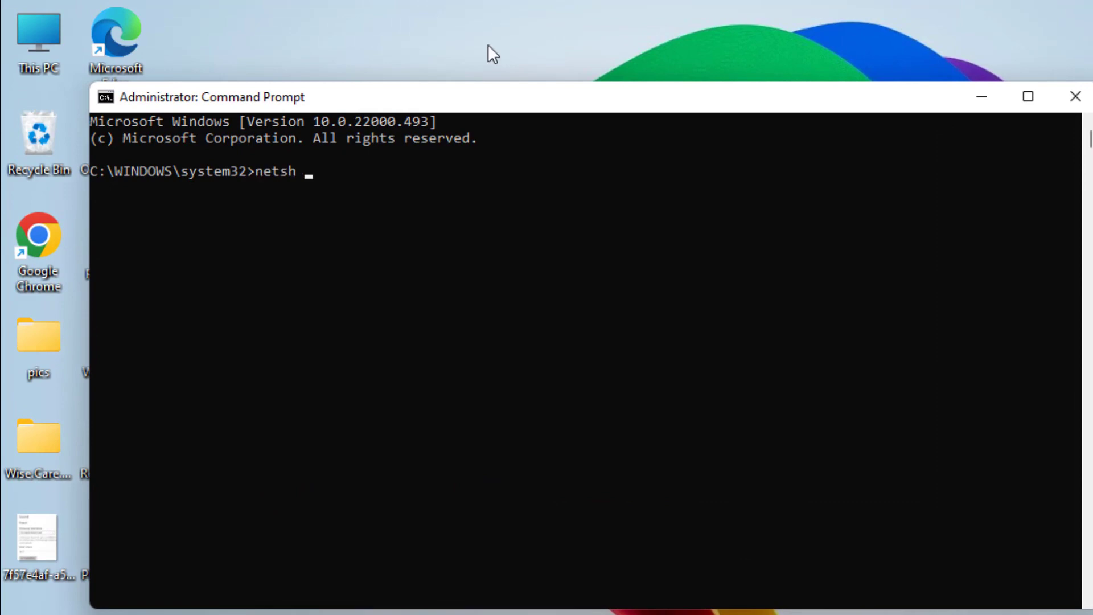
text(int ip rese)
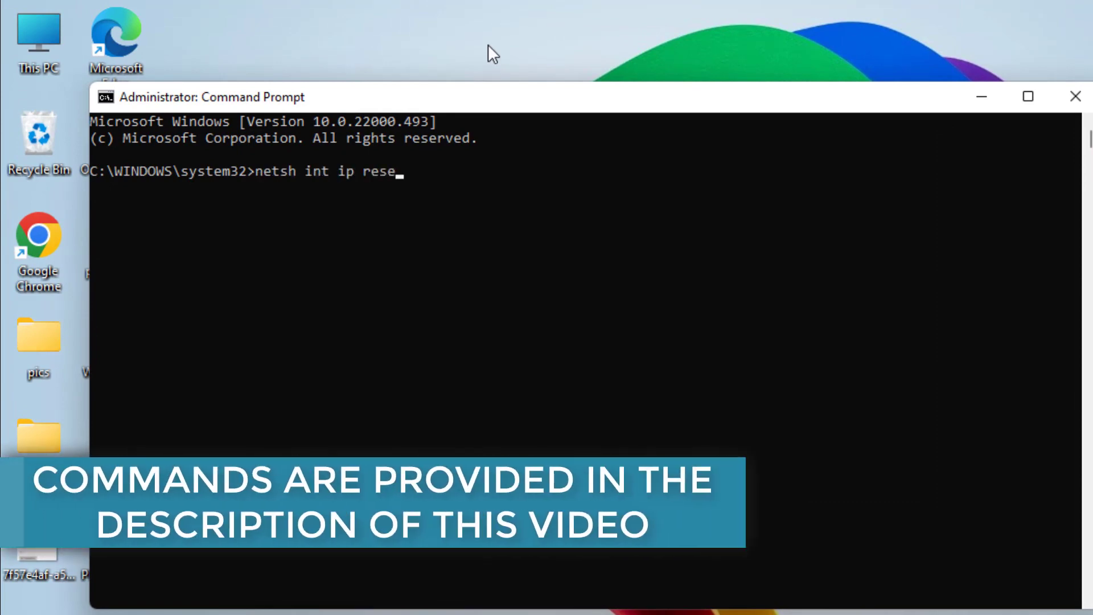
key(Return)
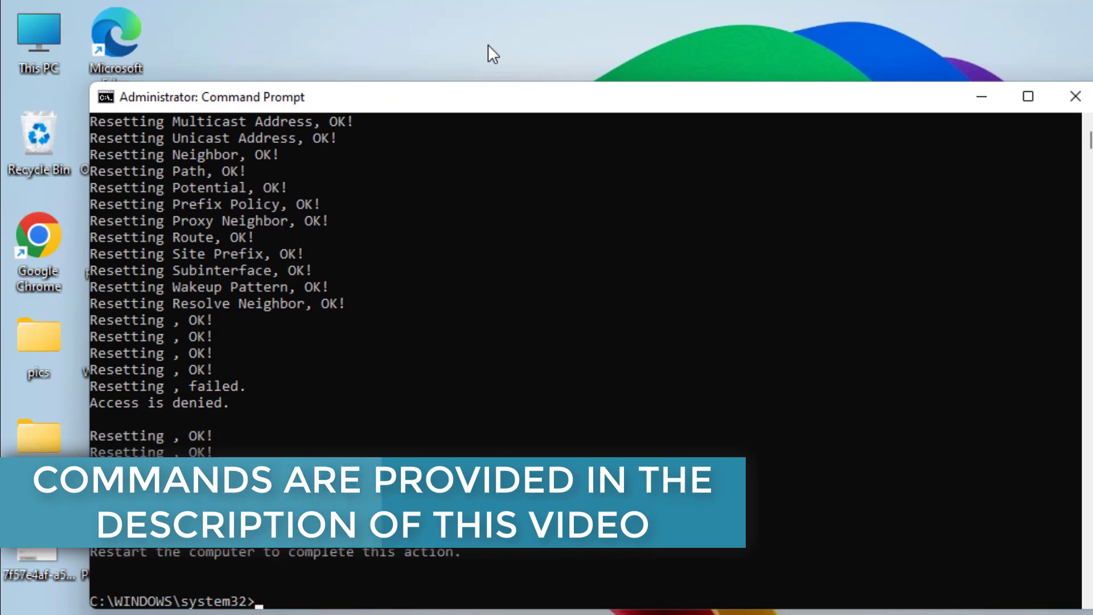
text(netsh winsock)
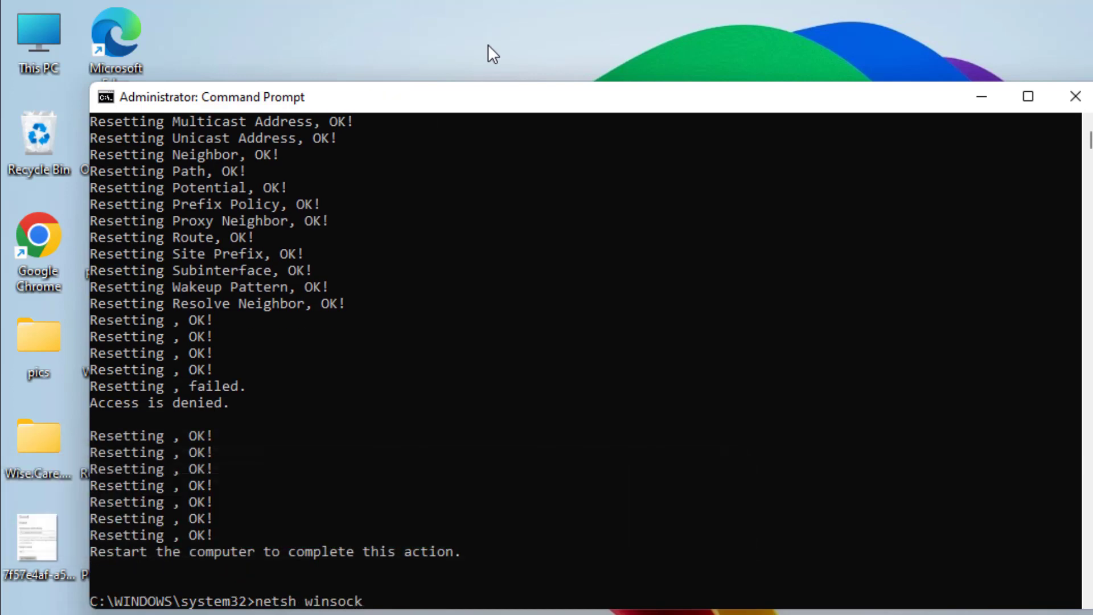
key(Return)
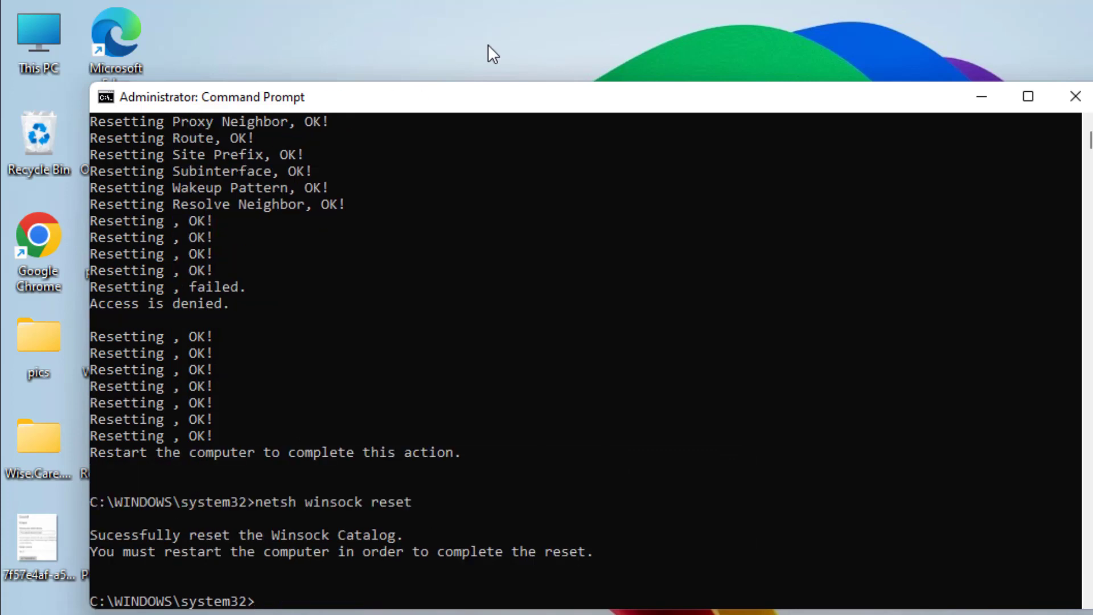
Step: Run ipconfig /release and ipconfig /renew, then close the Command Prompt window
text(ipconfig)
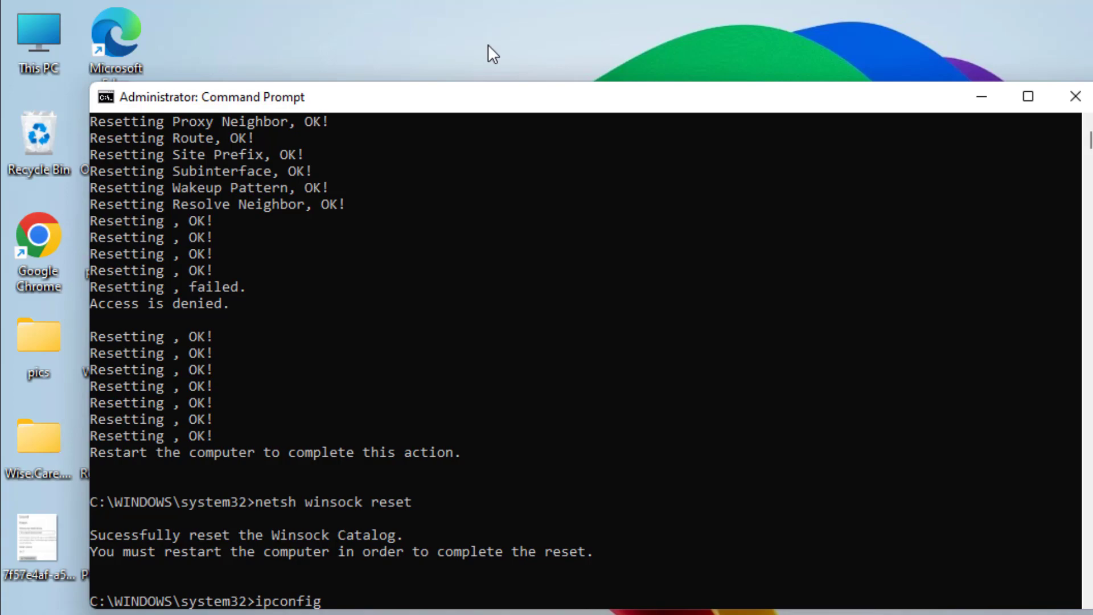
text(/rele)
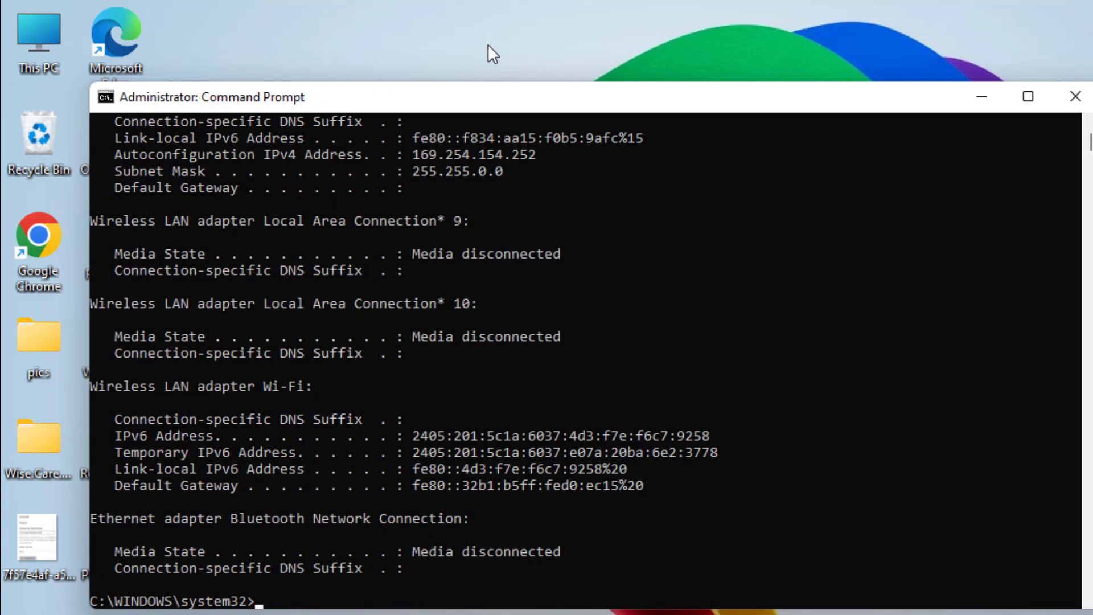
text(ipconfig)
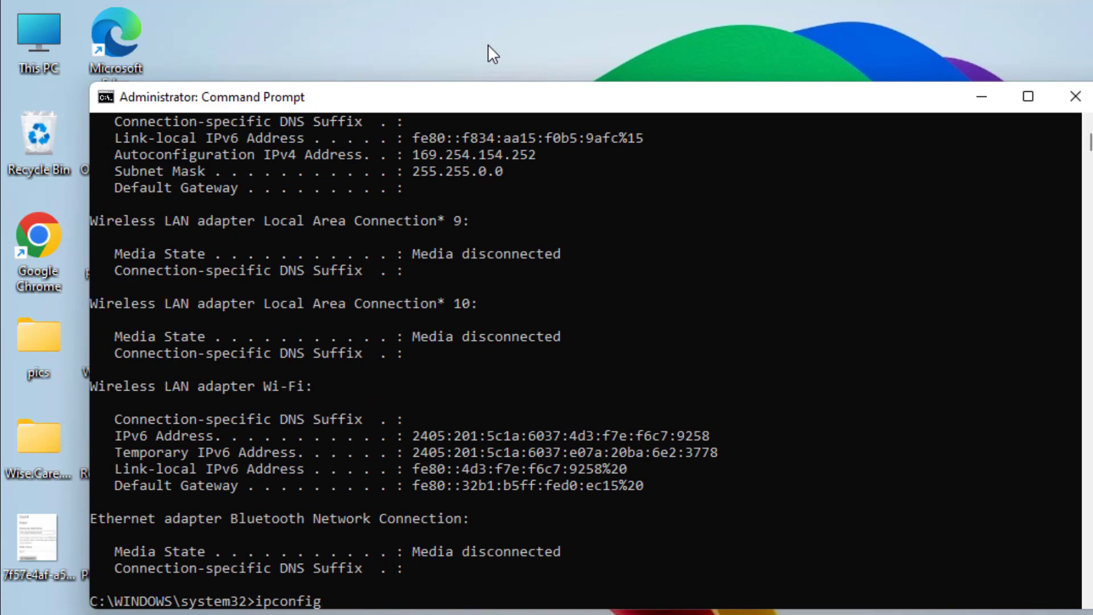
text(/renew)
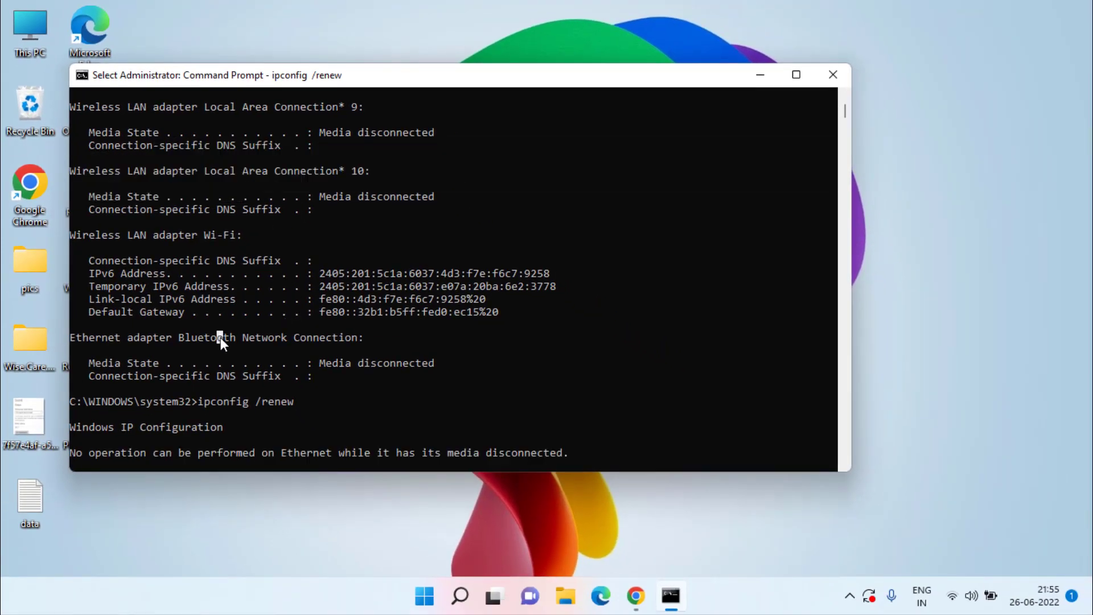
scroll(up, 3)
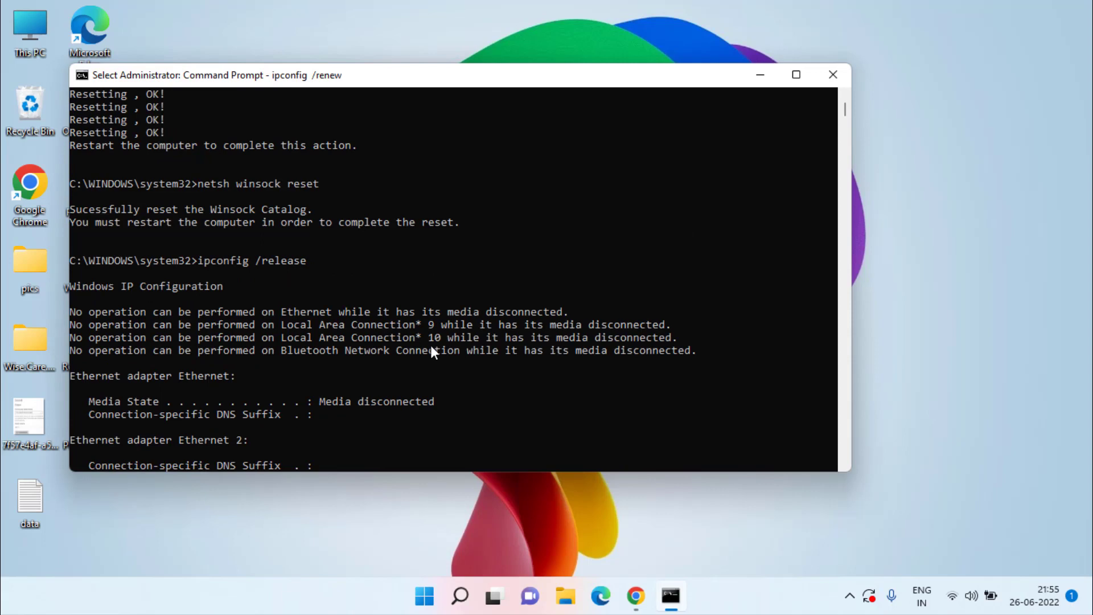
mouse_move(379, 171)
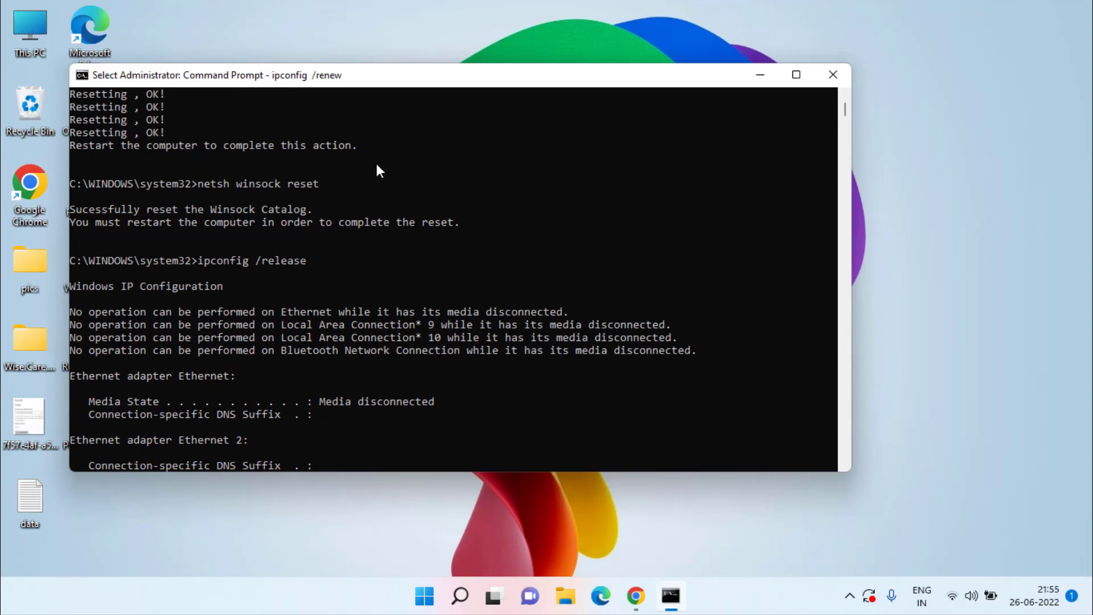
mouse_move(361, 149)
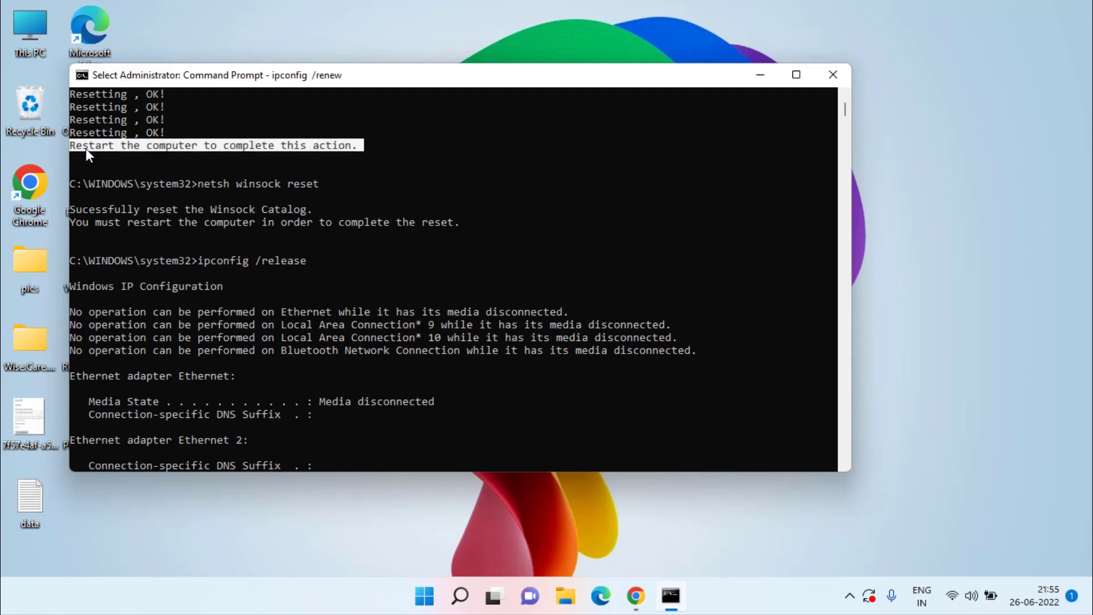
mouse_move(320, 207)
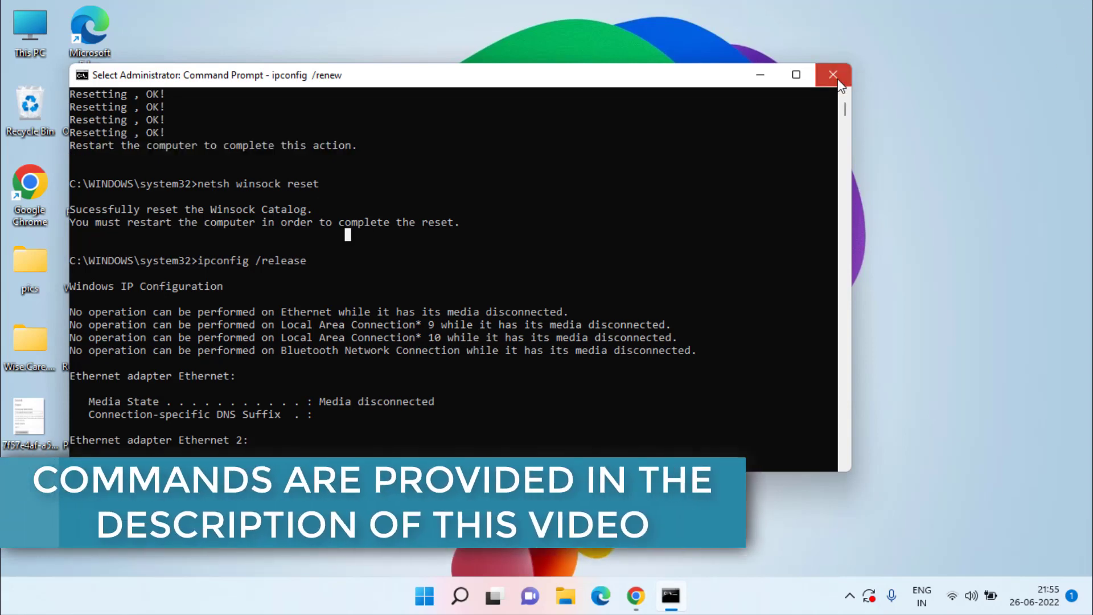
click(832, 75)
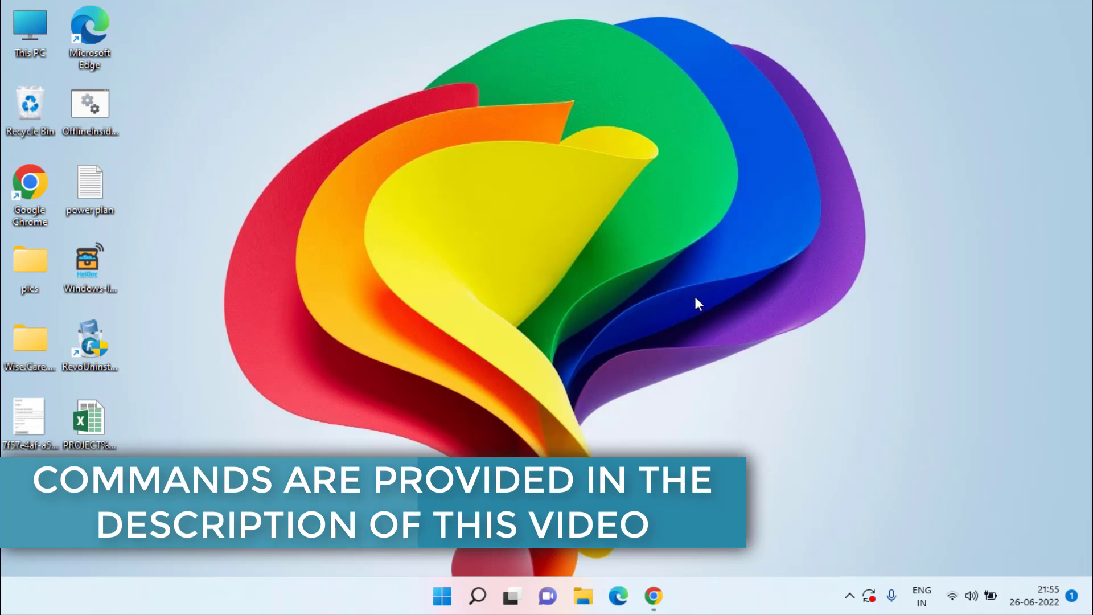